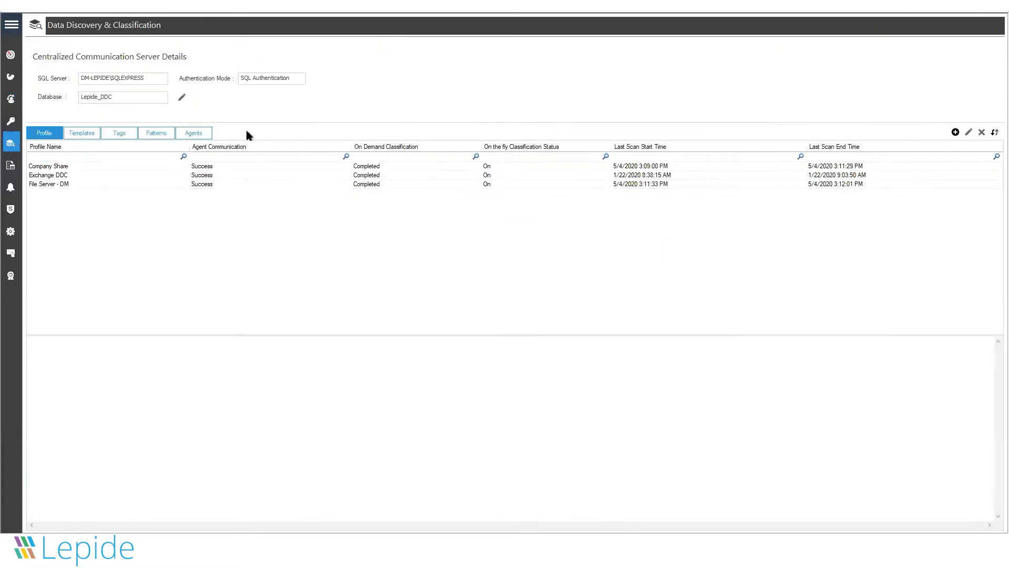
# - Show the Templates list and widen it so full template names are visible
pyautogui.click(82, 132)
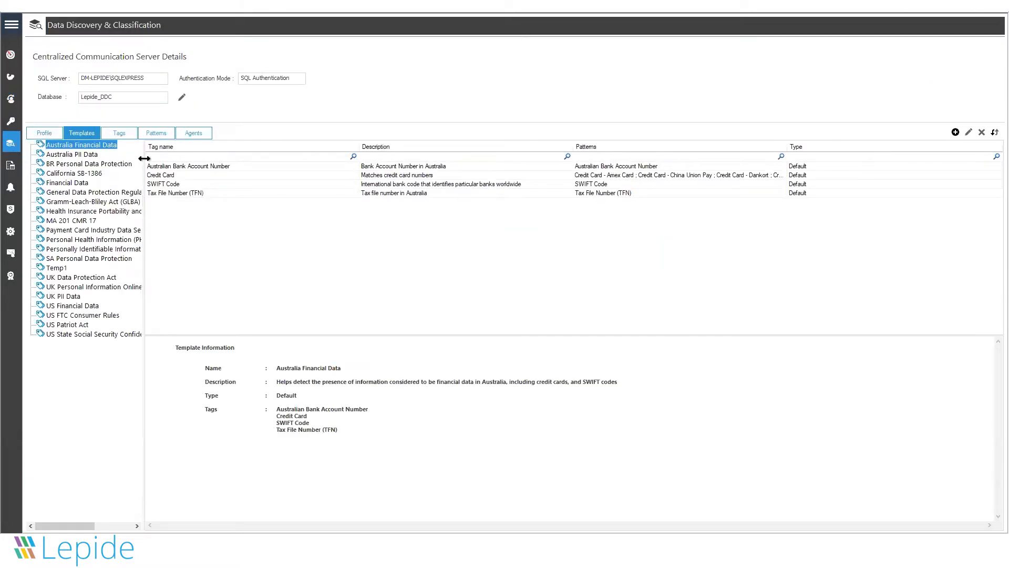
pyautogui.moveTo(146, 157); pyautogui.dragTo(201, 158)
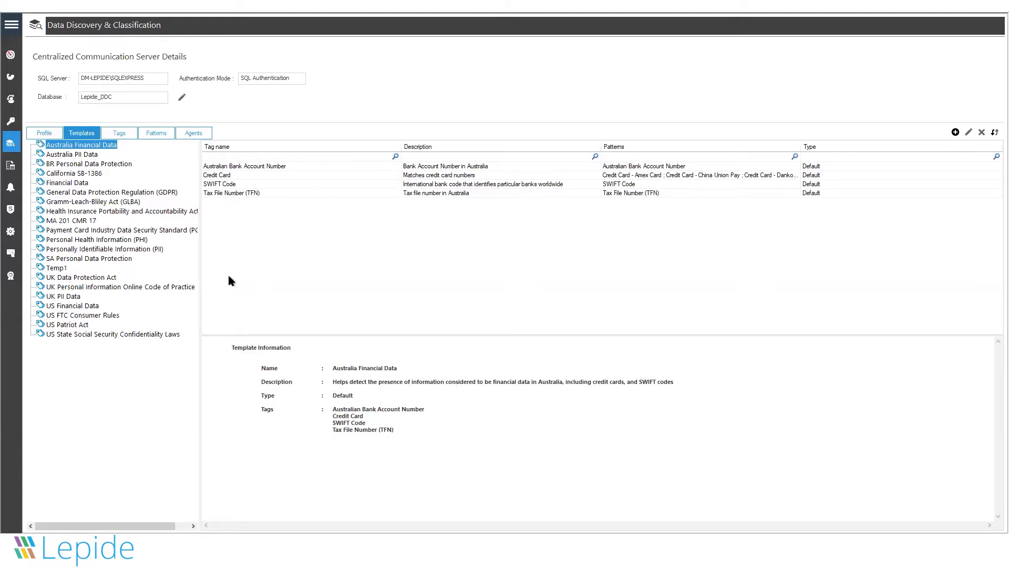
# - View Australia PII Data's tags, return to Australia Financial Data, then show the GLBA template details
pyautogui.click(73, 153)
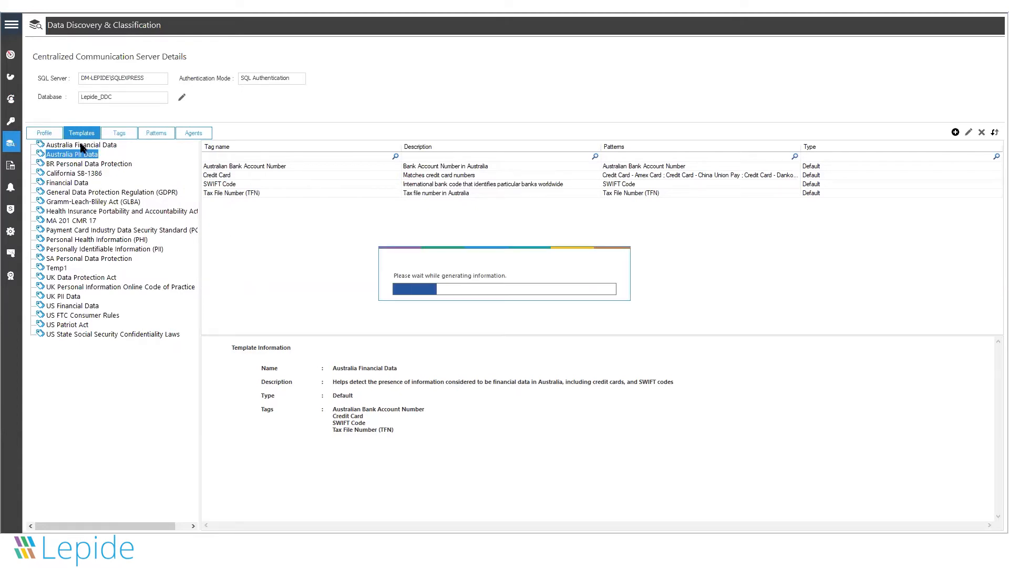
pyautogui.click(74, 153)
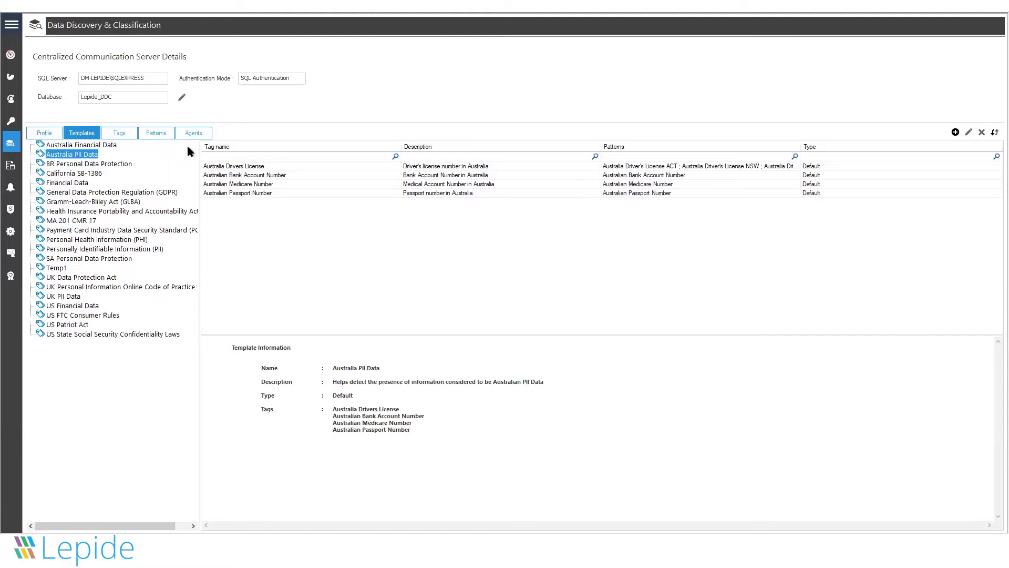
pyautogui.moveTo(333, 102)
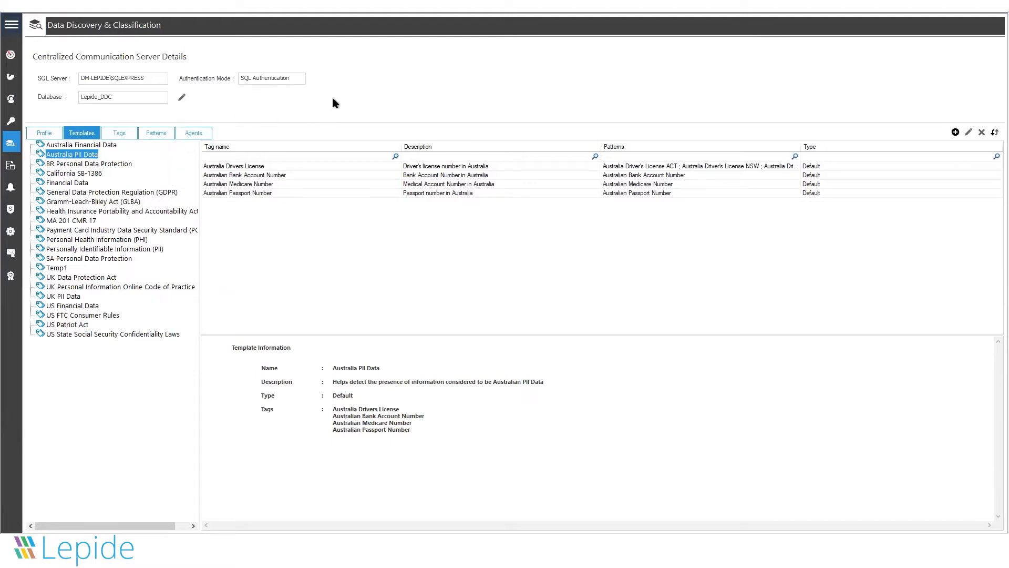
pyautogui.moveTo(336, 101)
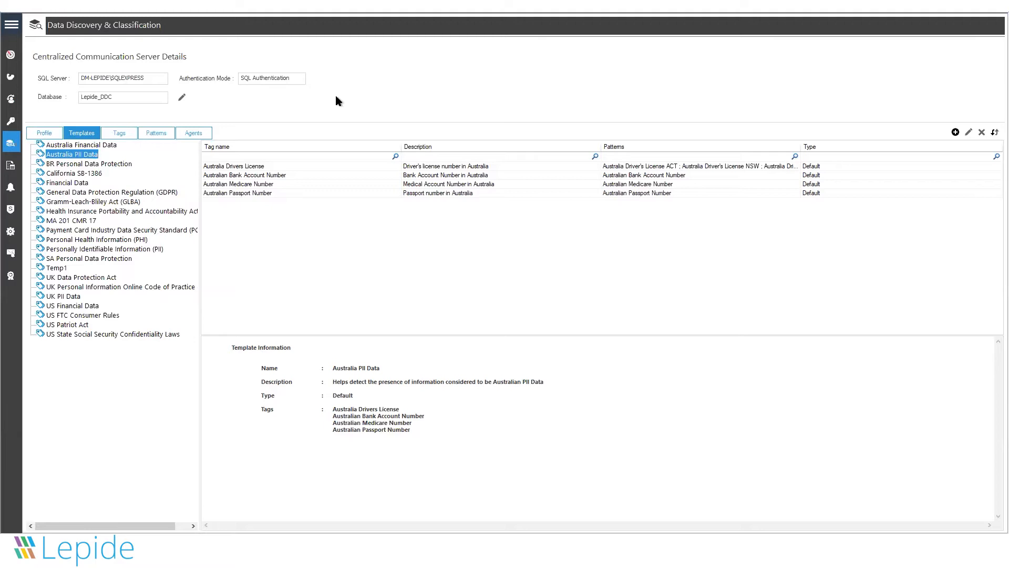
pyautogui.moveTo(285, 126)
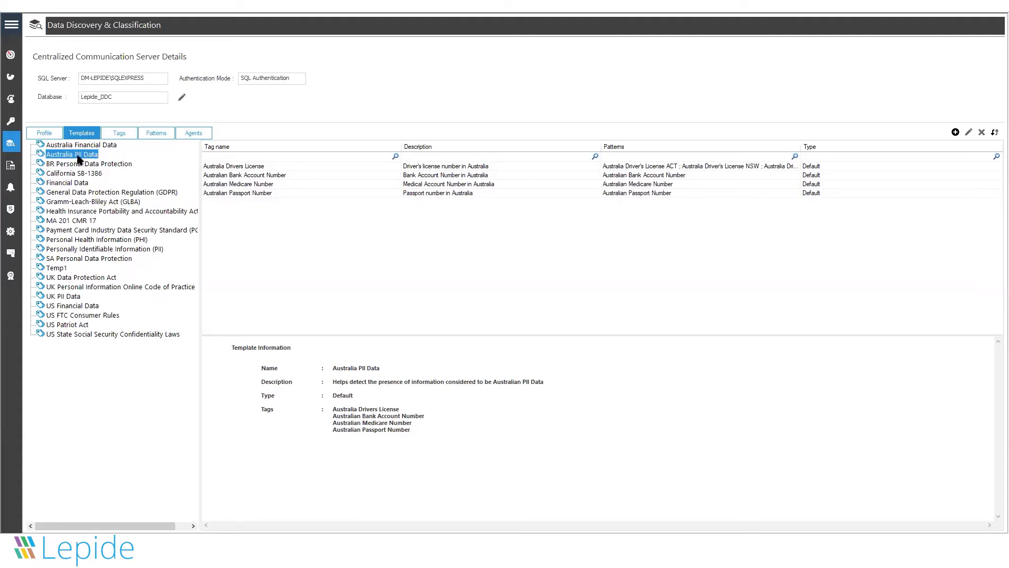
pyautogui.click(82, 144)
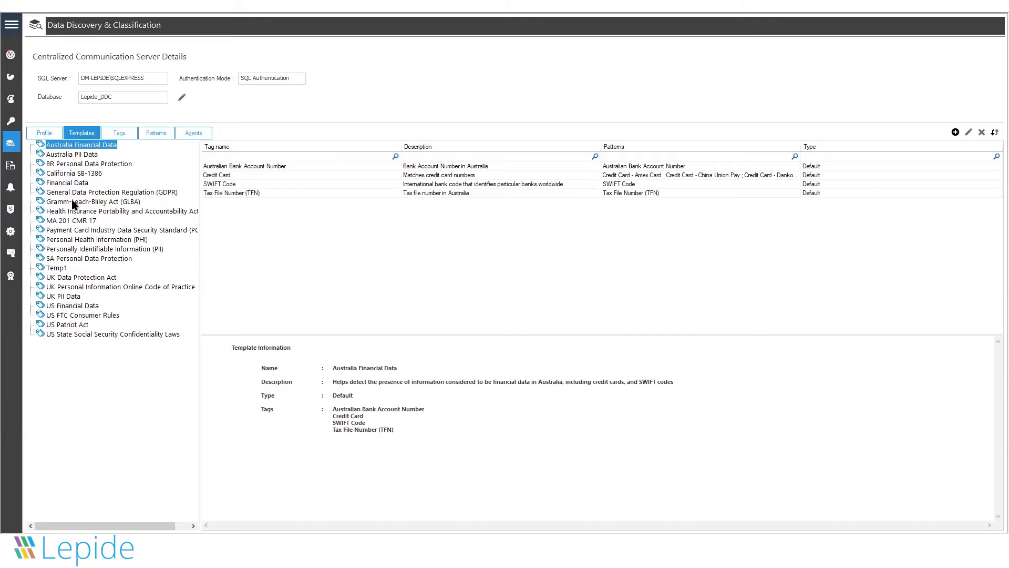
pyautogui.click(93, 201)
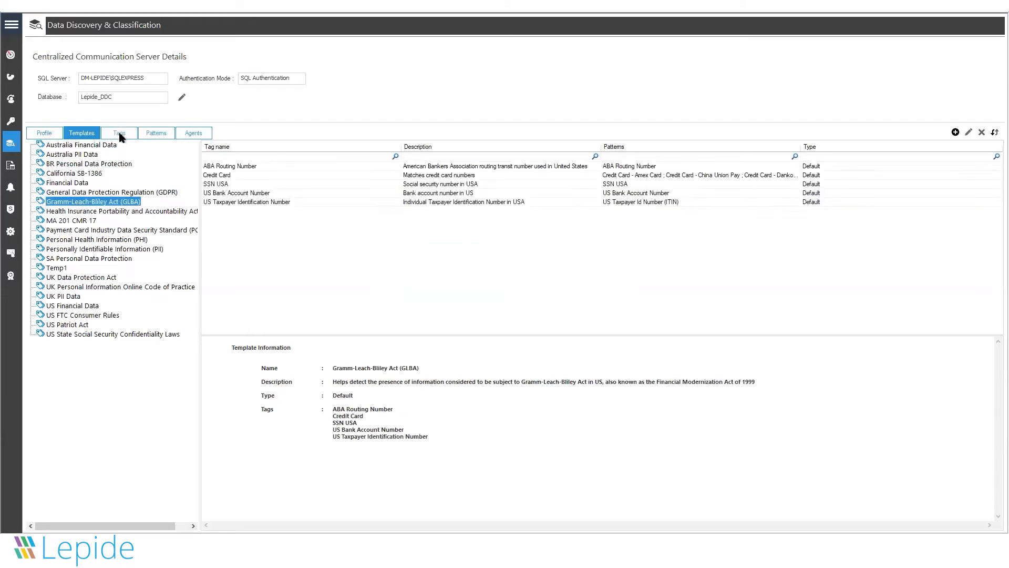
# - Review the classification tags, then the Patterns list with the ABA Routing Number pattern's details
pyautogui.click(118, 133)
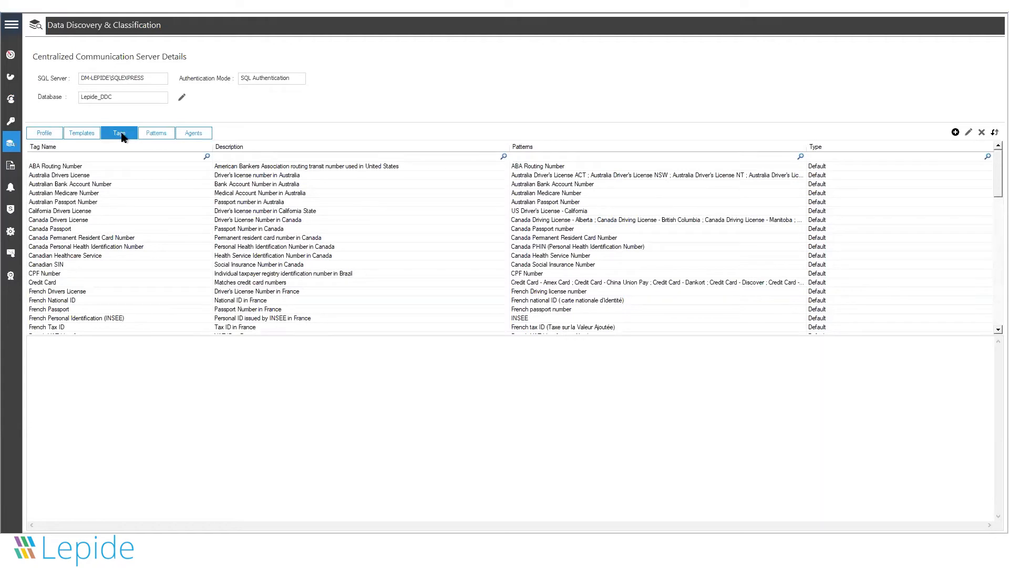
pyautogui.click(155, 132)
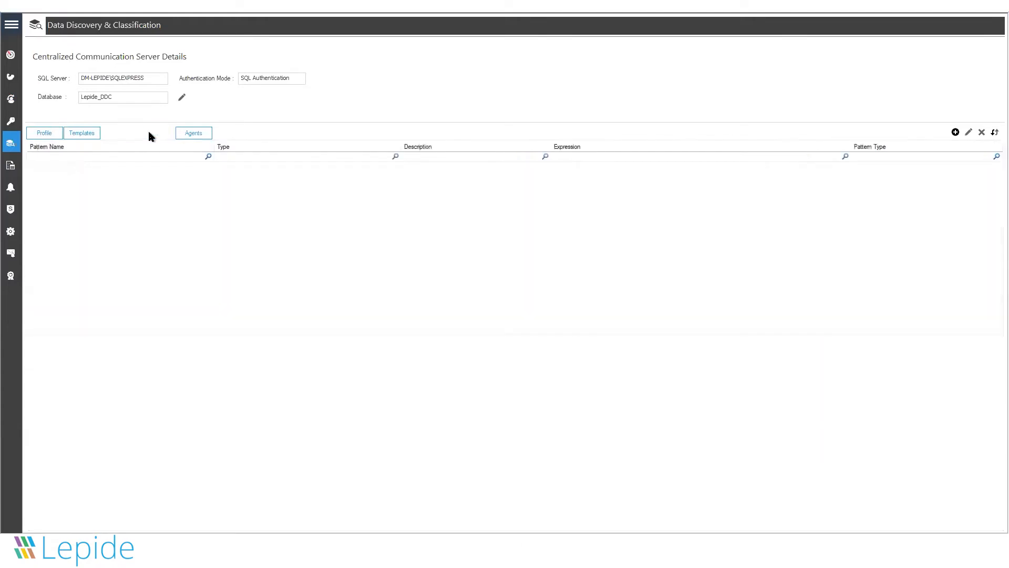
pyautogui.click(156, 132)
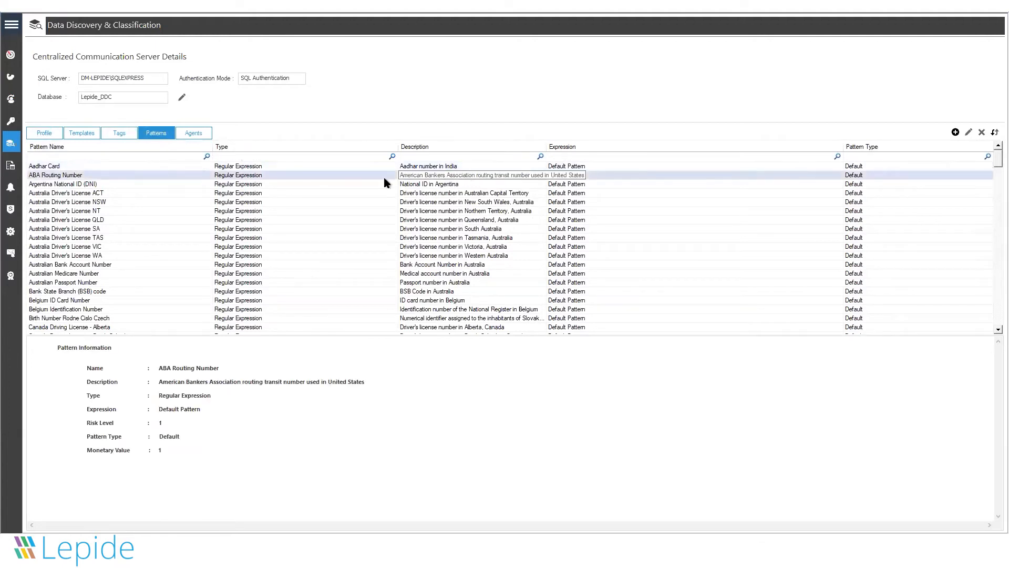
# - Scroll the pattern list down through UK and US patterns to the French passport number pattern
pyautogui.scroll(-3)
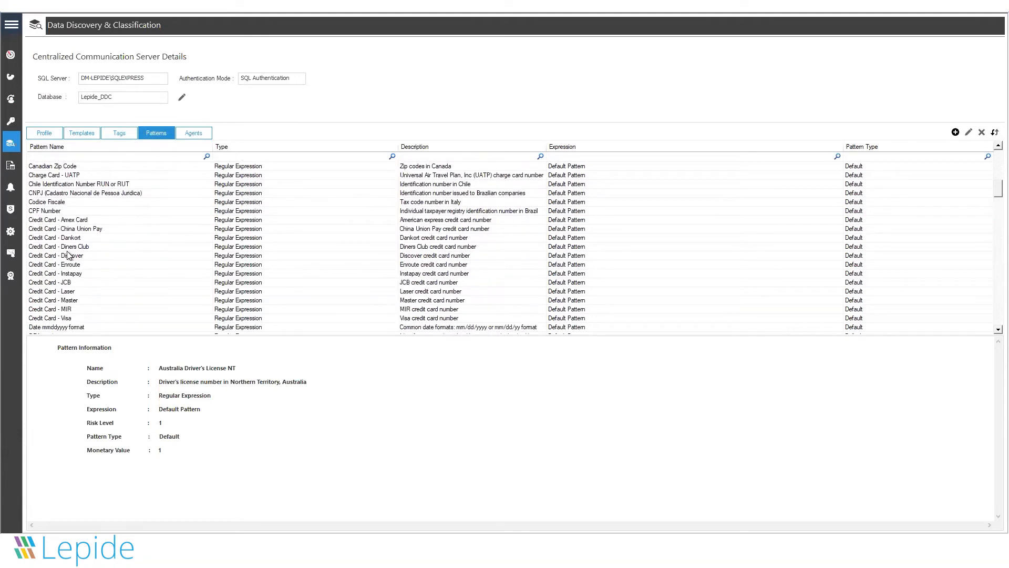
pyautogui.scroll(-3)
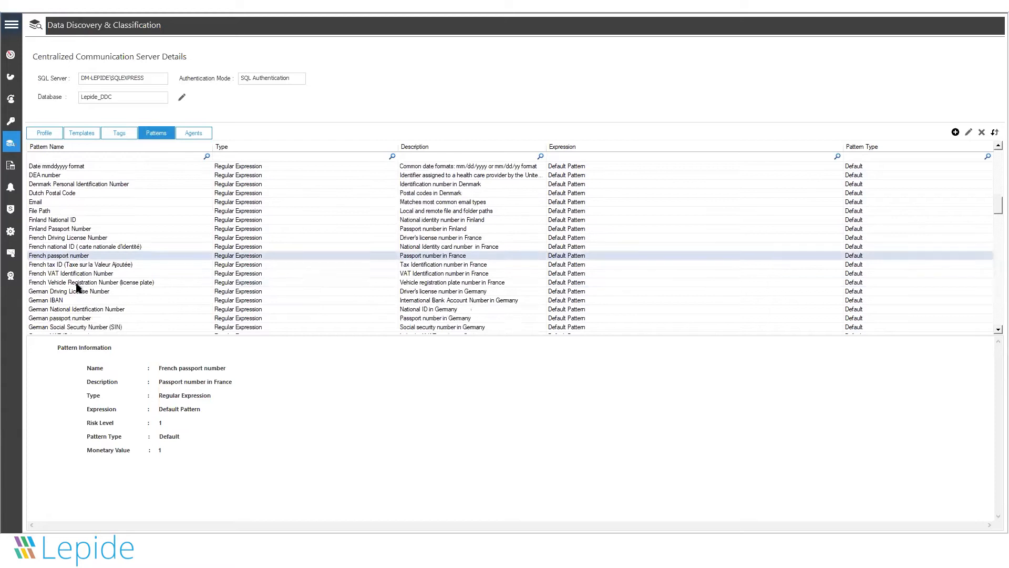
pyautogui.scroll(-3)
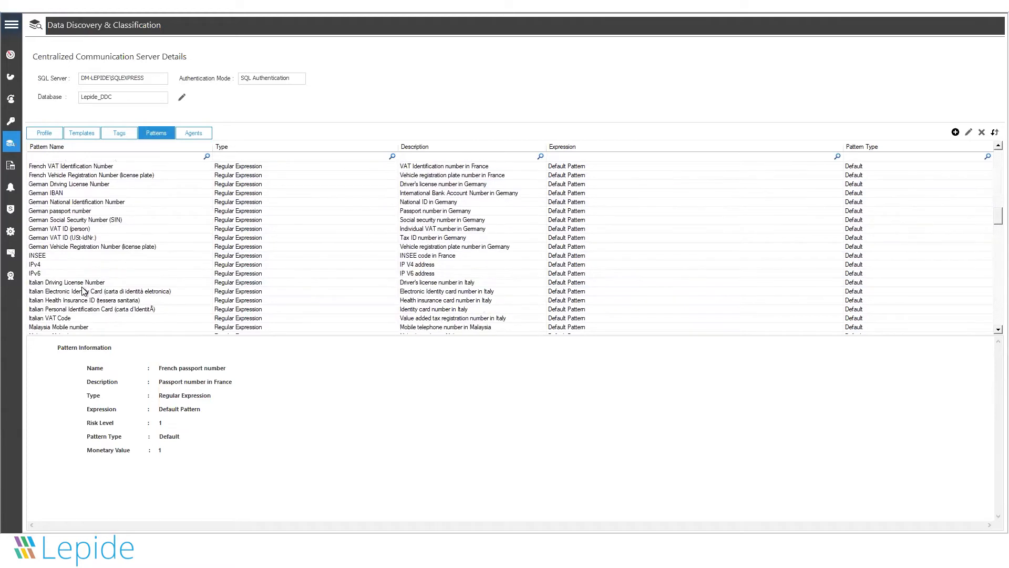
pyautogui.scroll(-3)
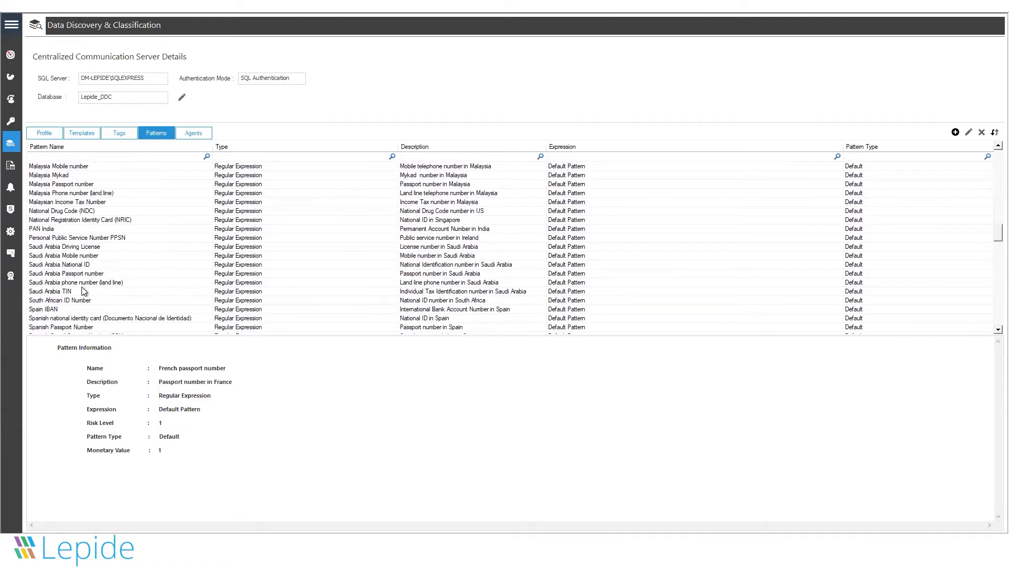
pyautogui.scroll(-3)
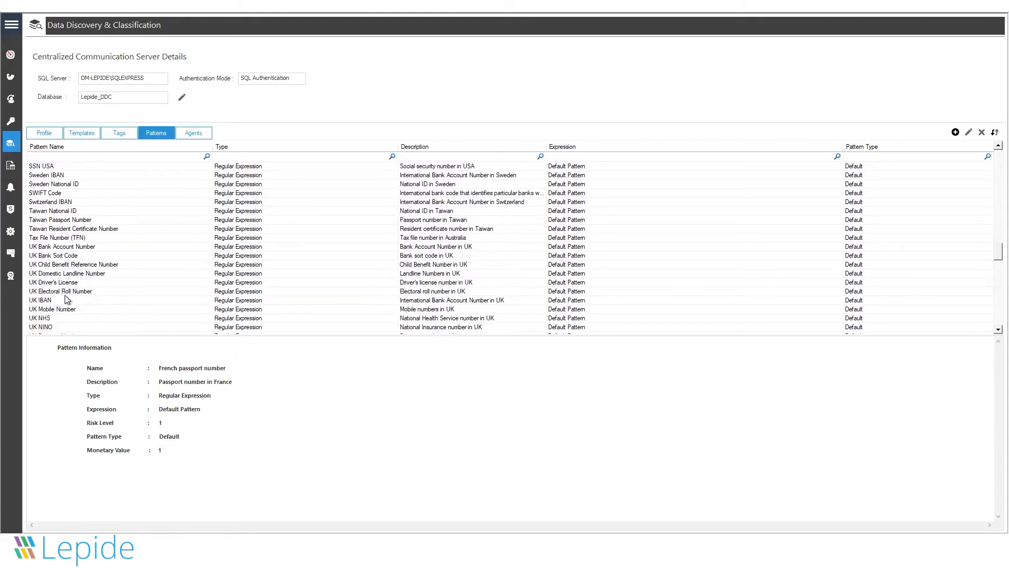
pyautogui.scroll(-3)
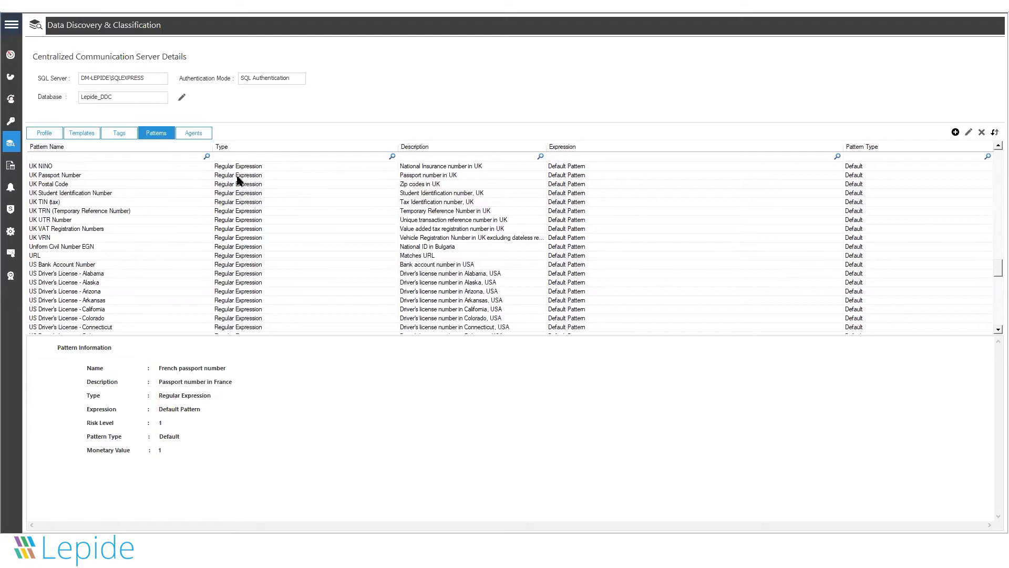
pyautogui.moveTo(746, 207)
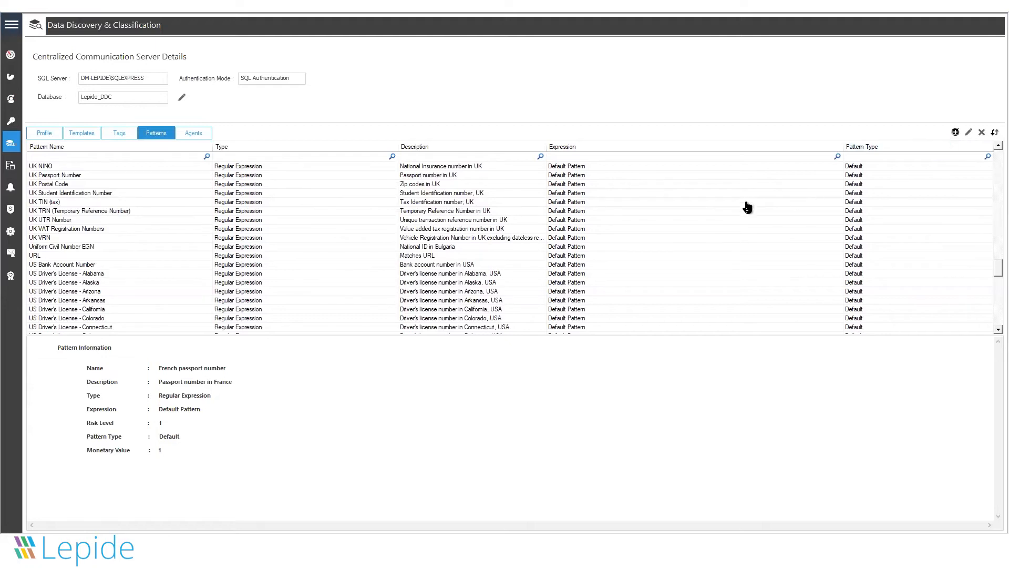
pyautogui.click(956, 133)
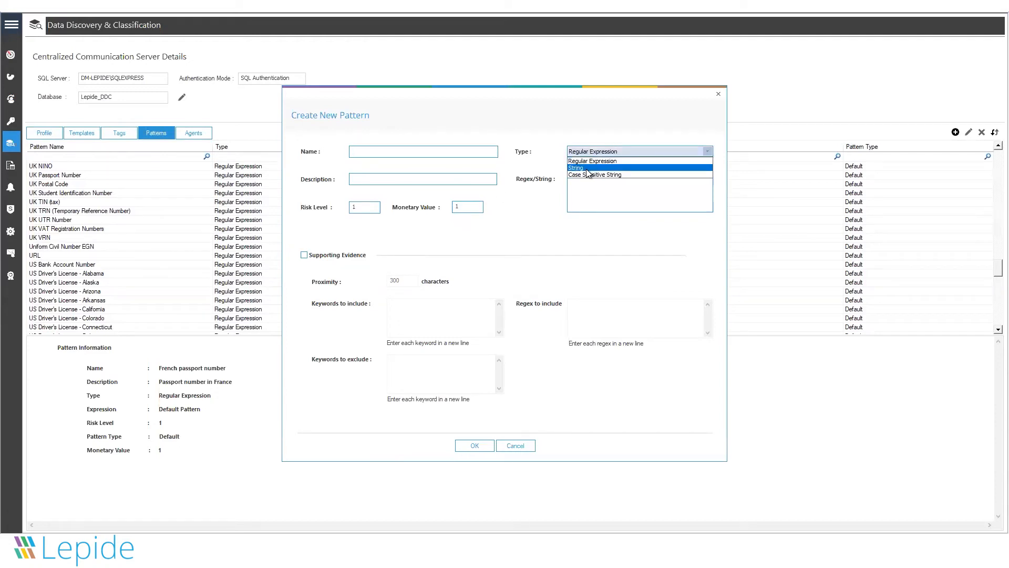
pyautogui.moveTo(601, 174)
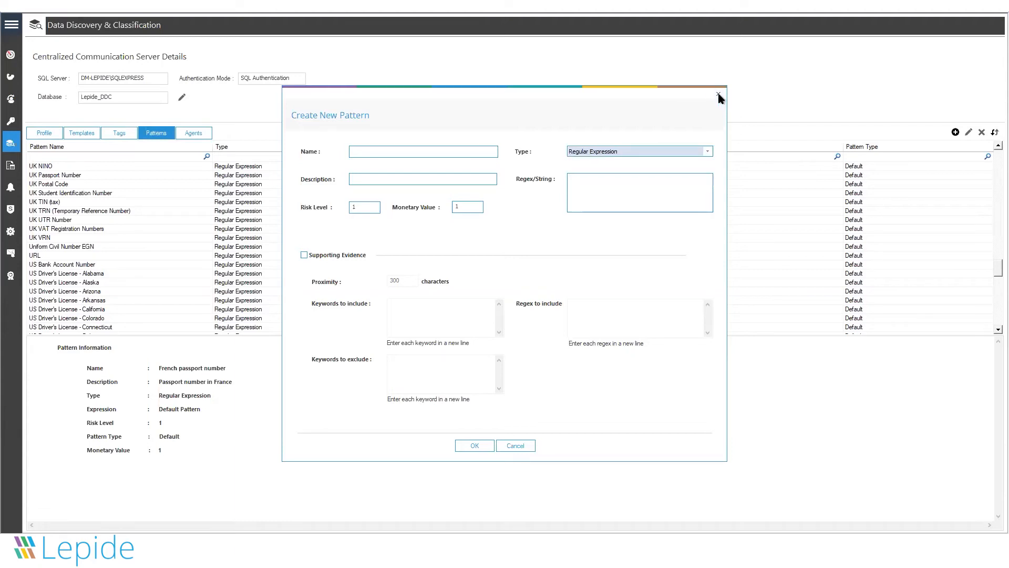
pyautogui.click(719, 95)
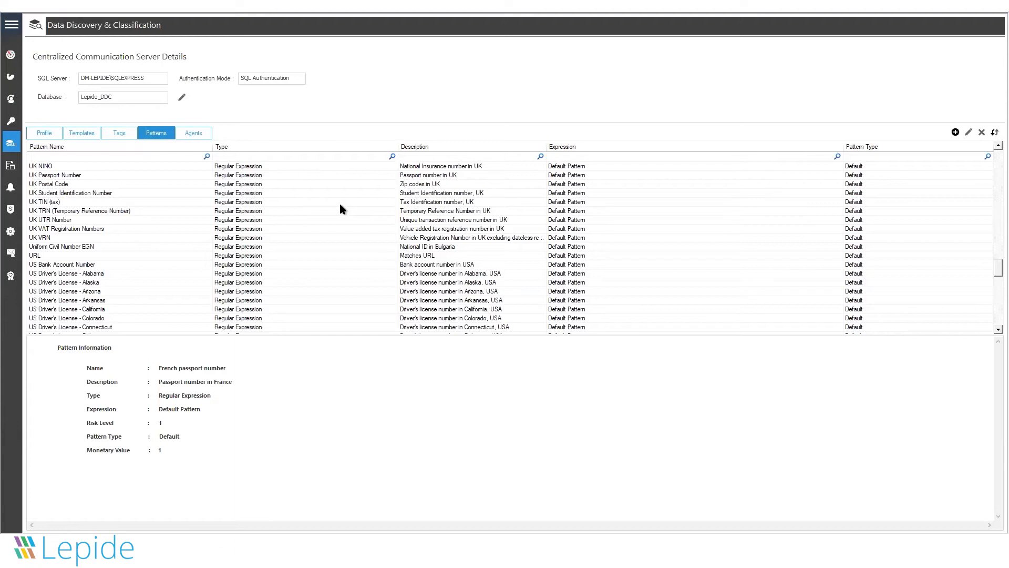
pyautogui.moveTo(61, 137)
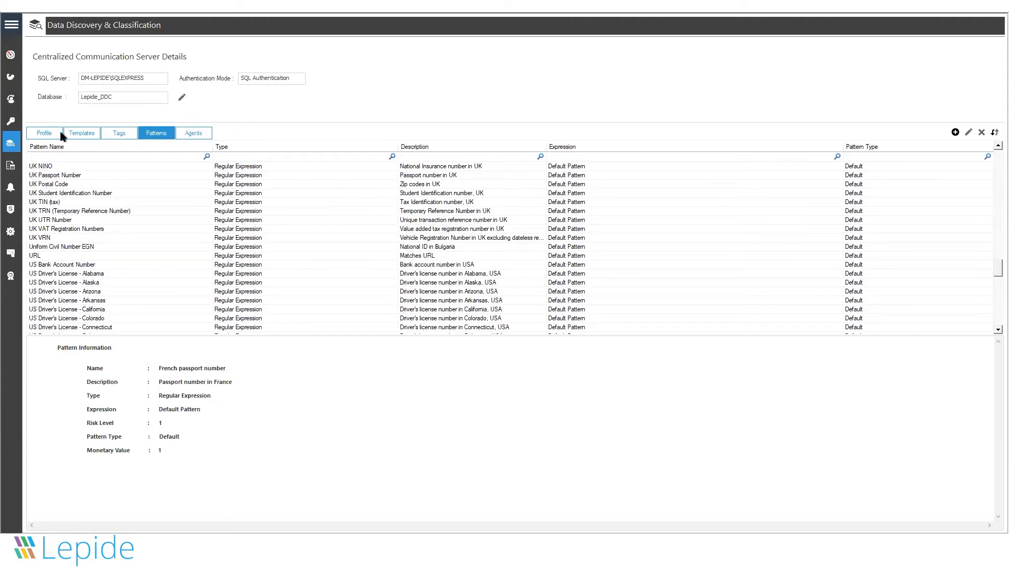
# - Reach the Classified Files report via Permission & Privileges > Risk Analysis > Sensitive Data
pyautogui.click(11, 121)
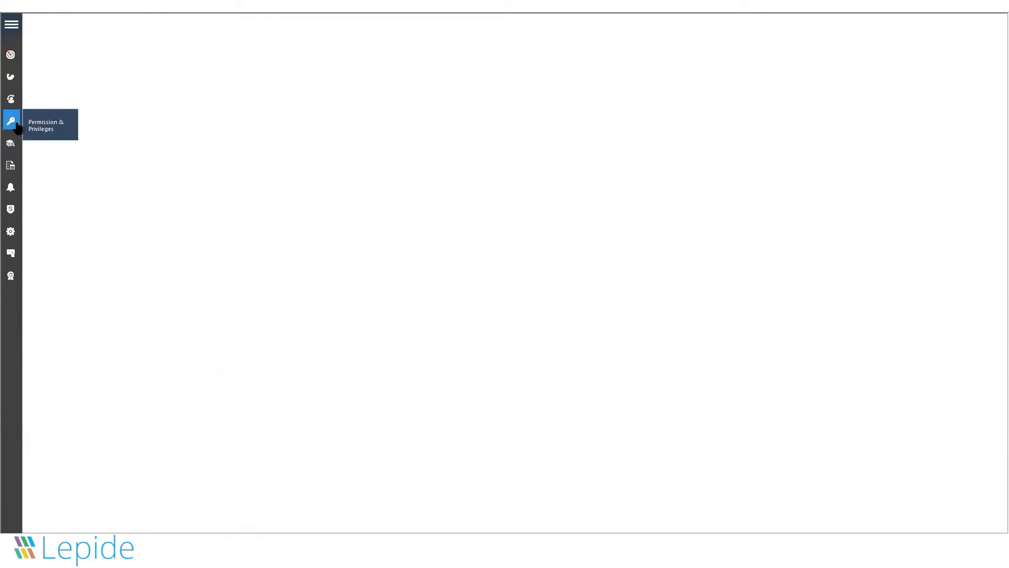
pyautogui.click(11, 120)
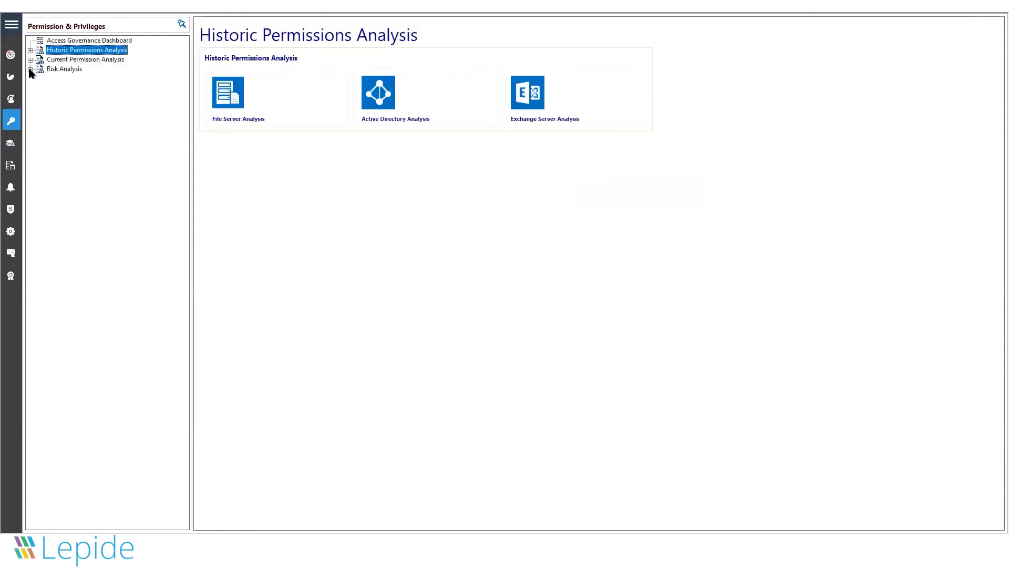
pyautogui.click(29, 70)
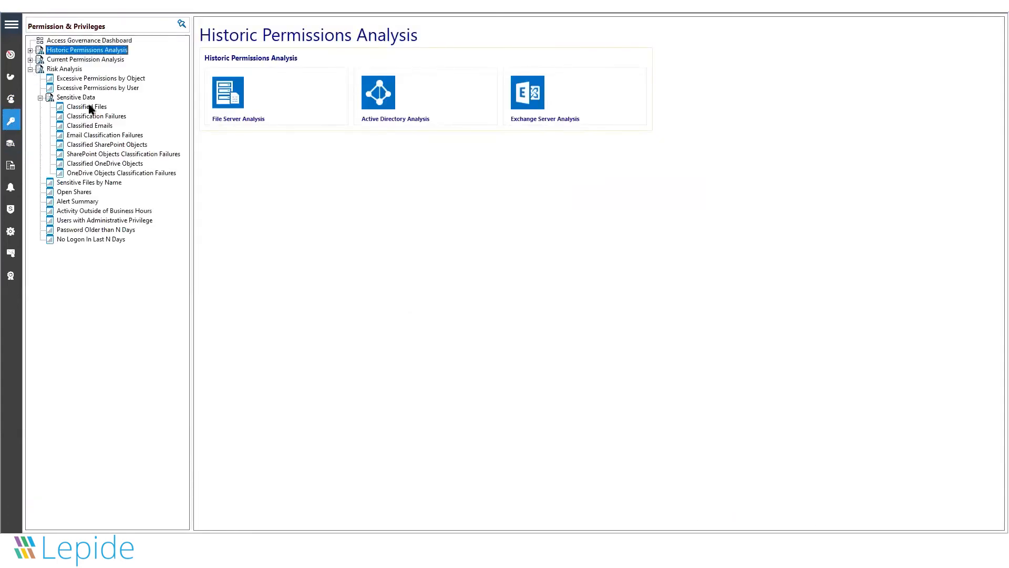
pyautogui.click(87, 106)
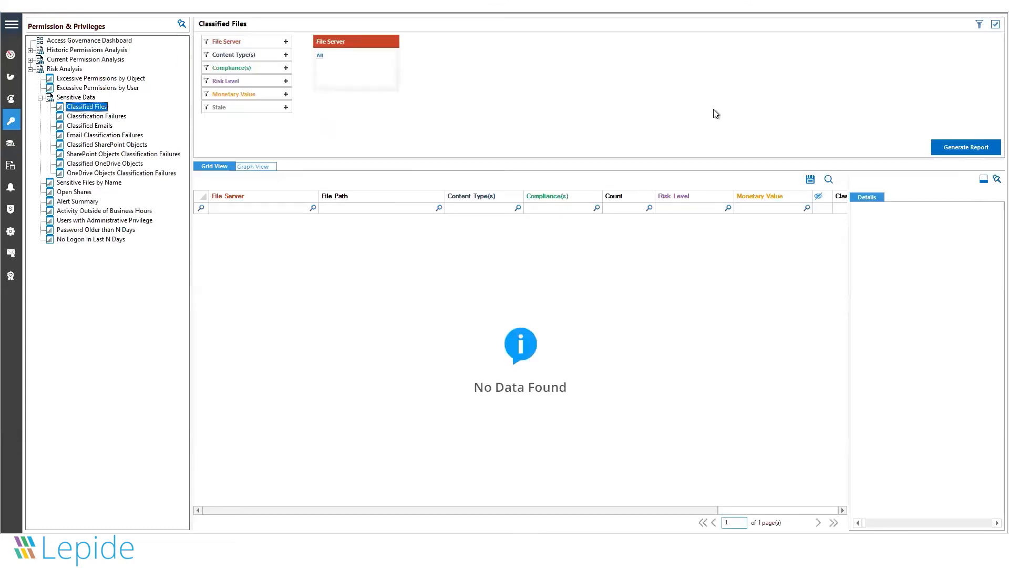
# - Generate the Classified Files report listing 159 sensitive files with content types and compliances
pyautogui.click(966, 147)
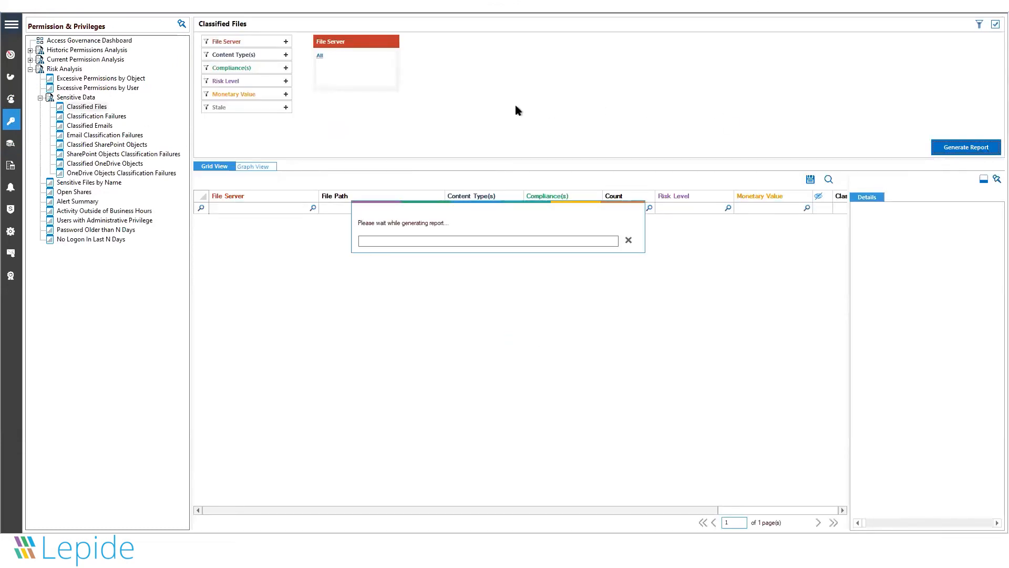
pyautogui.moveTo(494, 120)
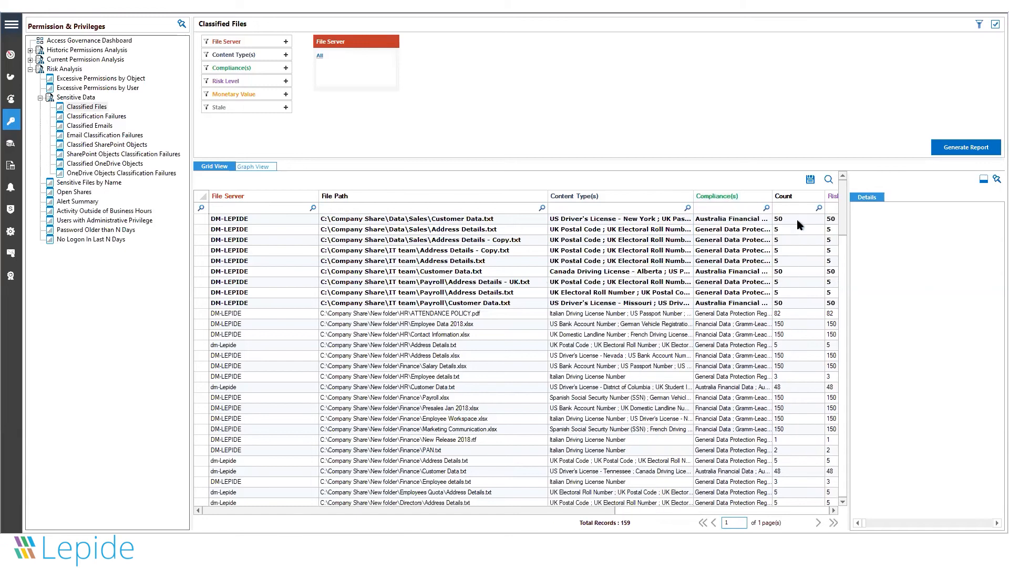
pyautogui.moveTo(616, 213)
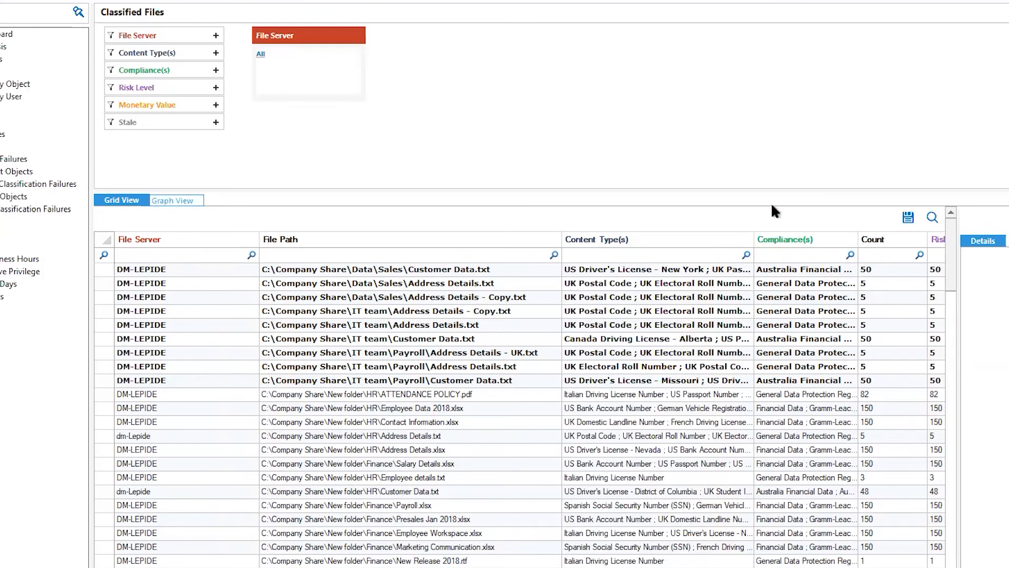
pyautogui.moveTo(708, 160)
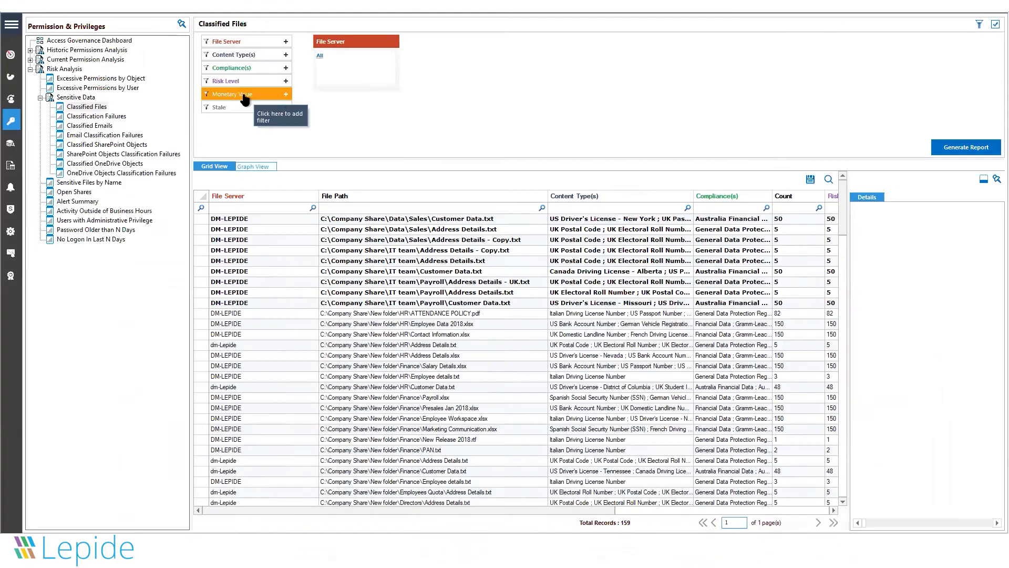
pyautogui.moveTo(431, 224)
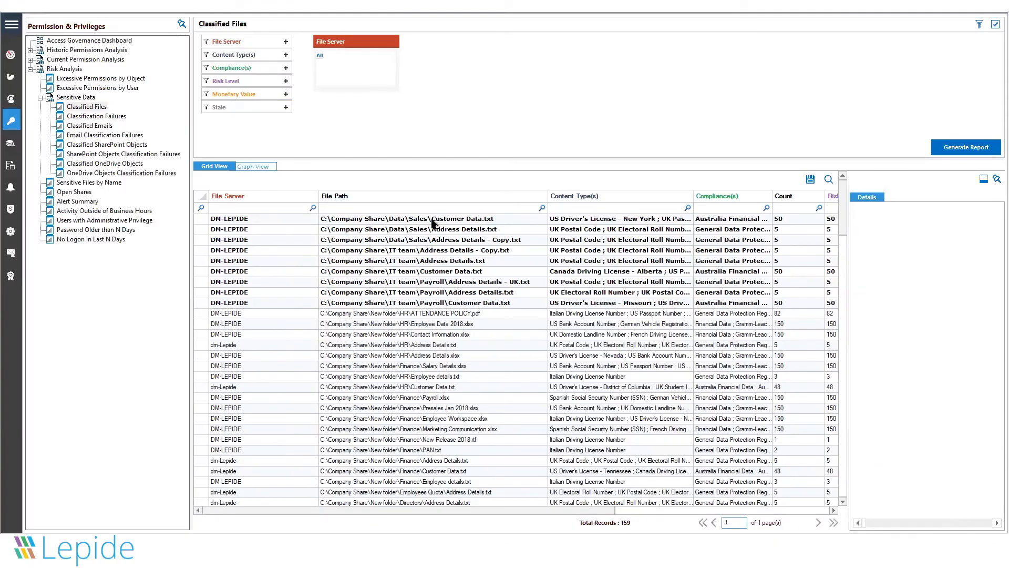
# - Select Customer Data.txt in the Sales folder to show its server, path and content types
pyautogui.click(406, 219)
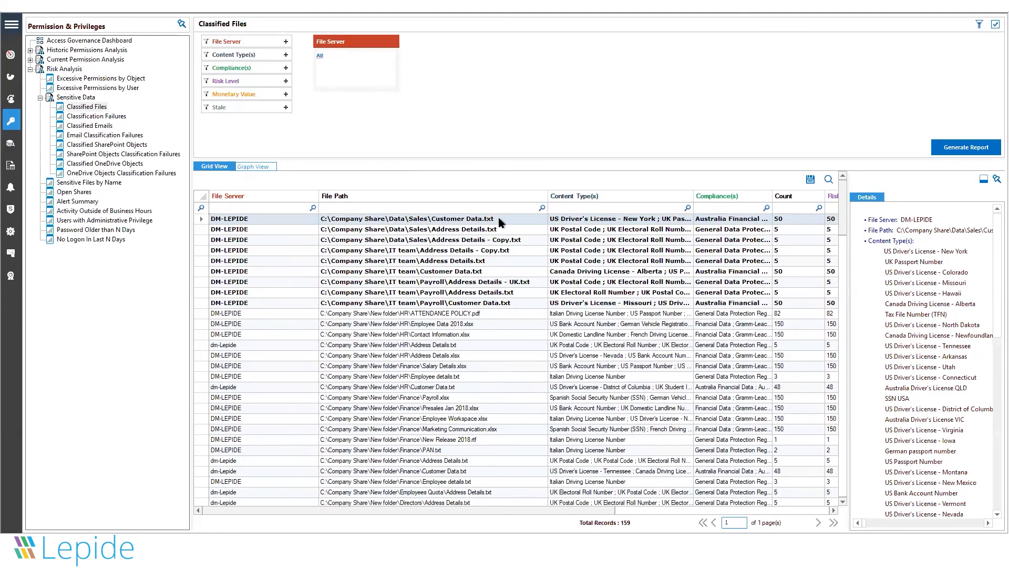
pyautogui.moveTo(438, 334)
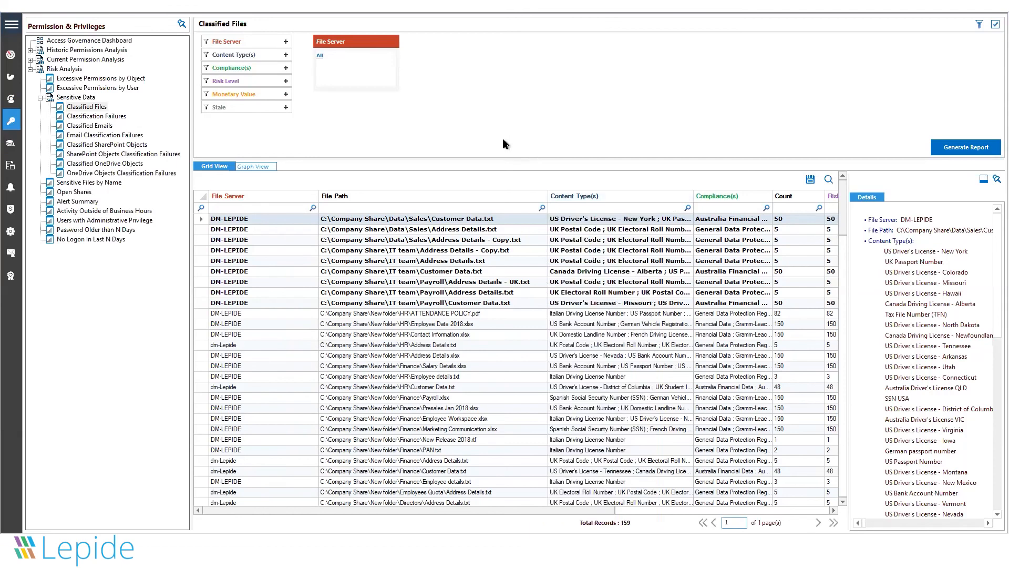
pyautogui.moveTo(440, 224)
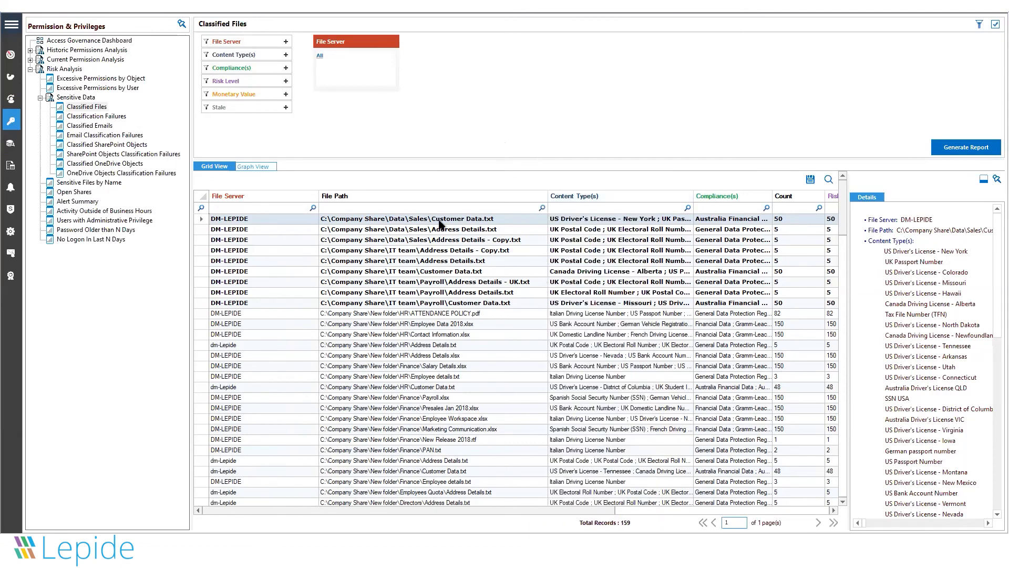